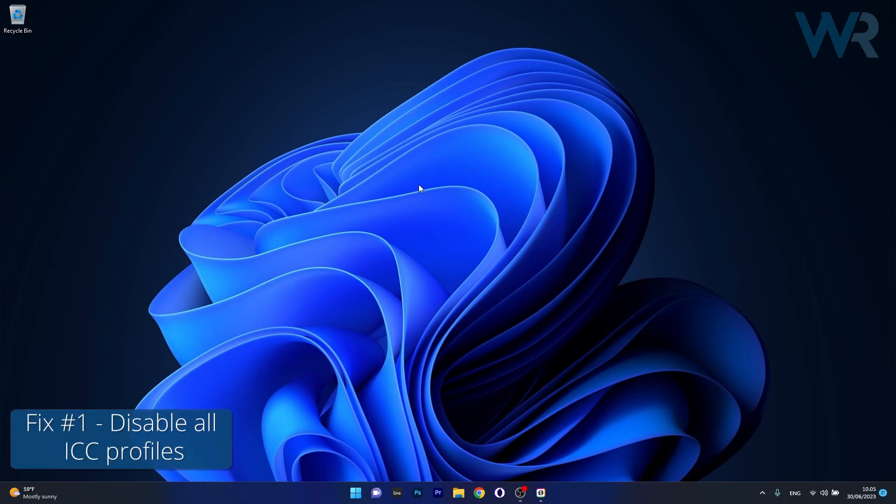
# Search the Start menu for "color" to surface Colour Management as the best match
pyautogui.click(355, 493)
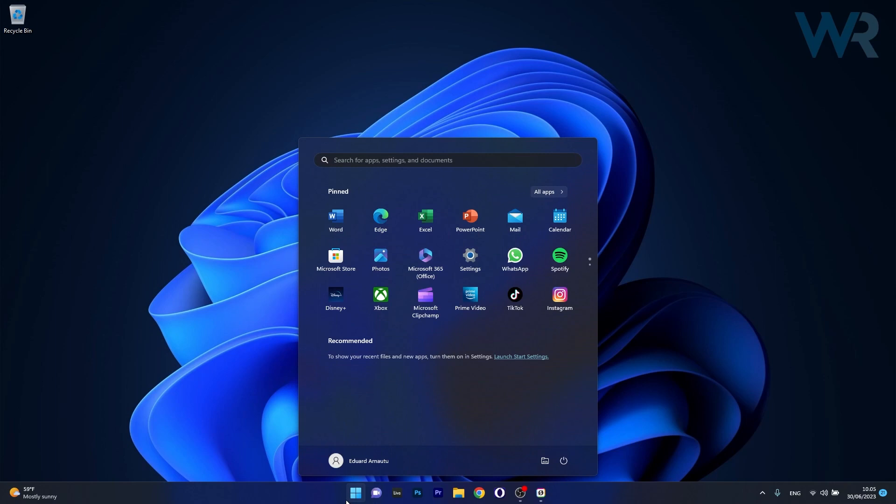
pyautogui.write('color')
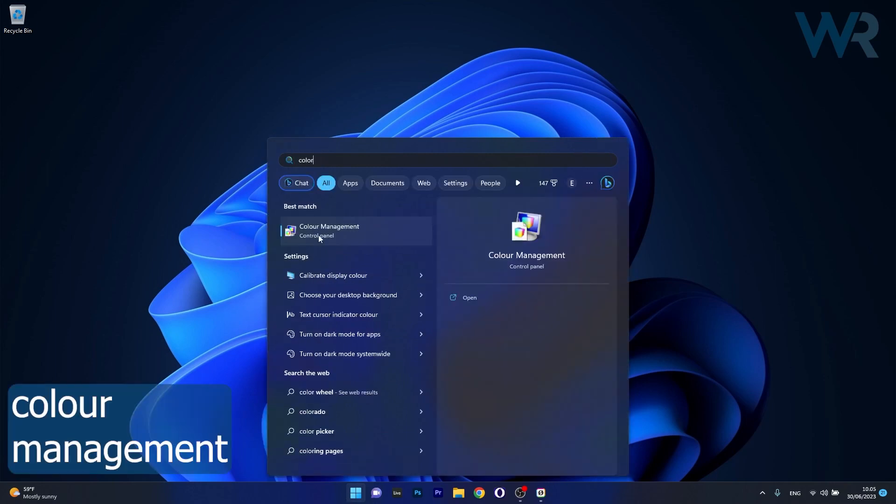
pyautogui.moveTo(366, 235)
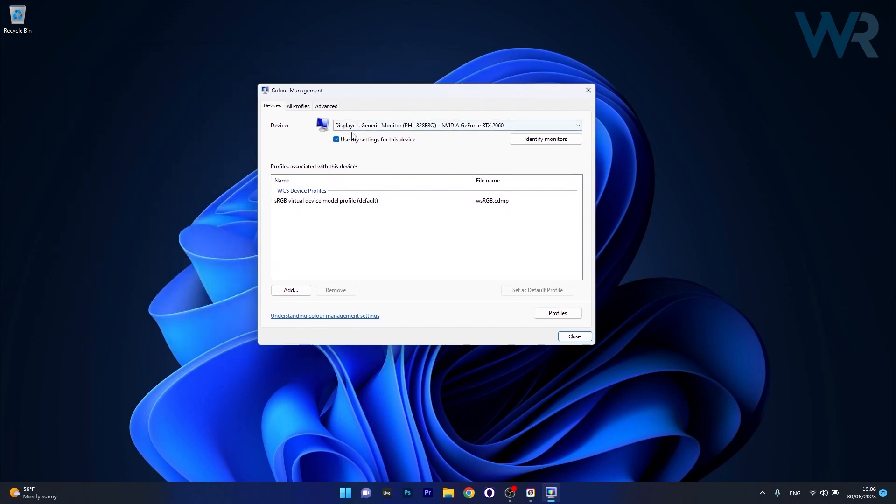
pyautogui.moveTo(424, 146)
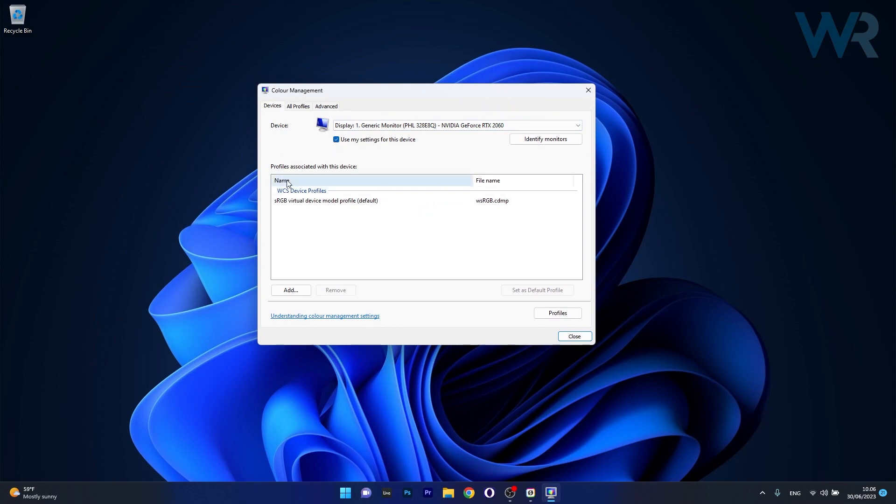
# Remove the sRGB virtual device model profile from the display and confirm the disassociation
pyautogui.click(325, 200)
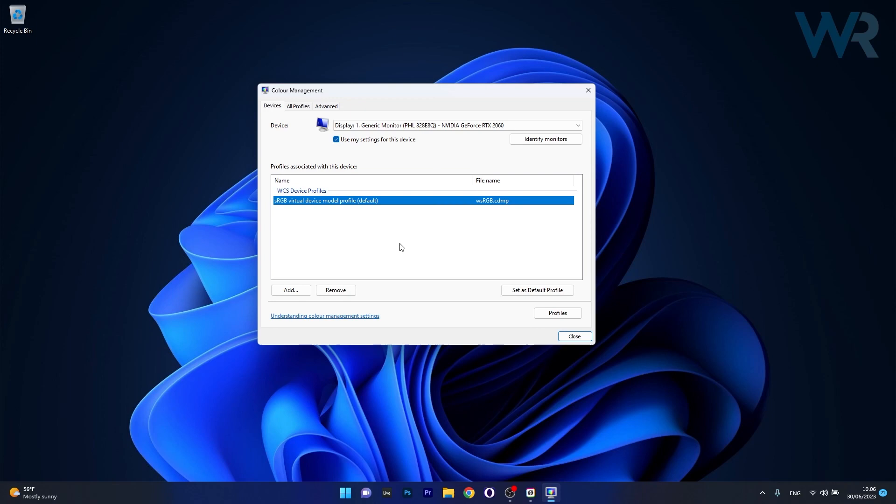
pyautogui.click(334, 290)
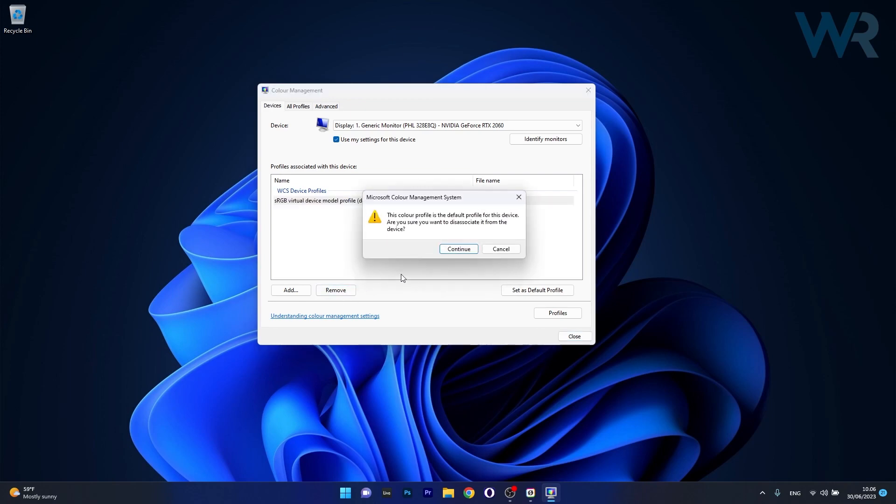
pyautogui.moveTo(457, 248)
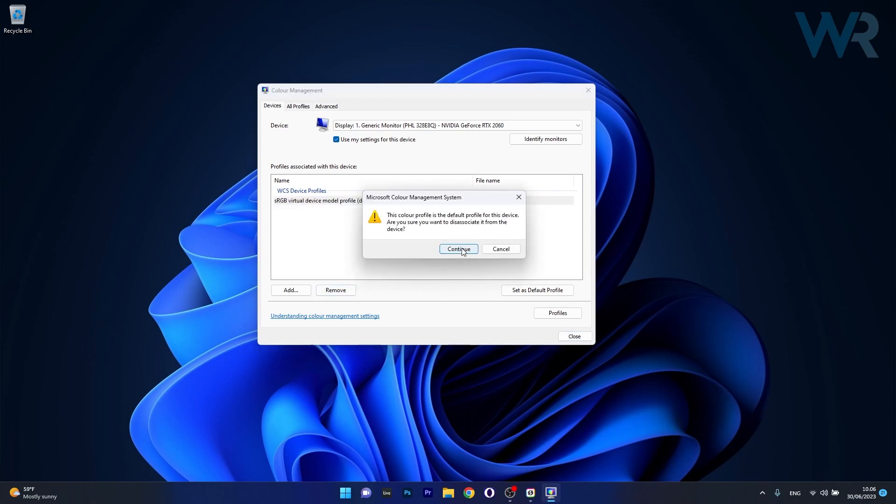
pyautogui.click(457, 248)
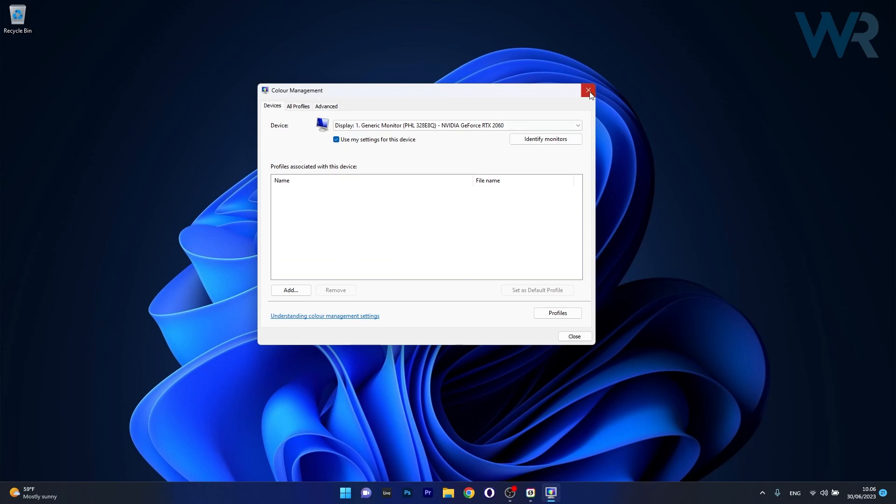
# Close Colour Management and begin launching Task Scheduler from Start
pyautogui.click(588, 90)
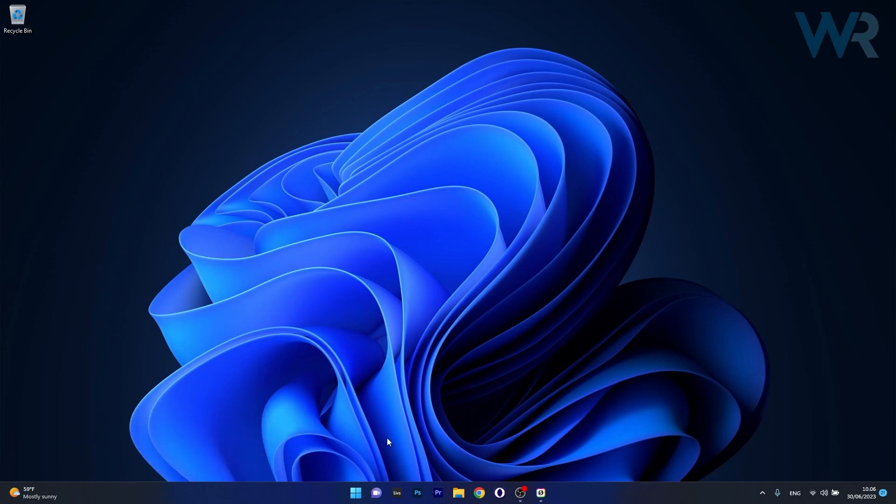
pyautogui.click(354, 493)
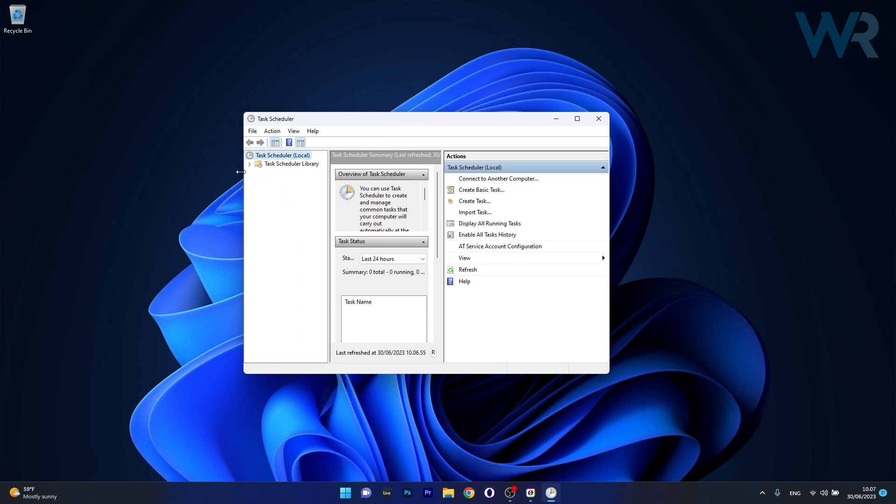
# Navigate Task Scheduler Library > Microsoft > Windows > WindowsColorSystem to show the Calibration Loader task
pyautogui.click(250, 164)
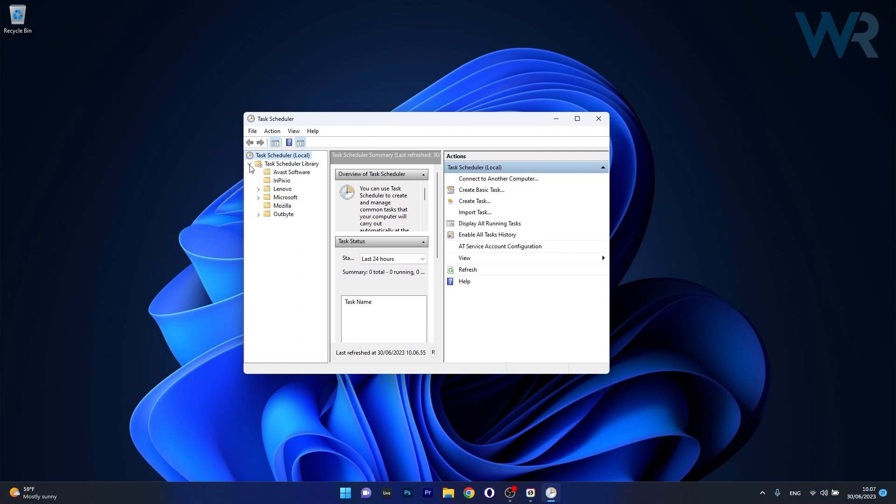
pyautogui.click(258, 197)
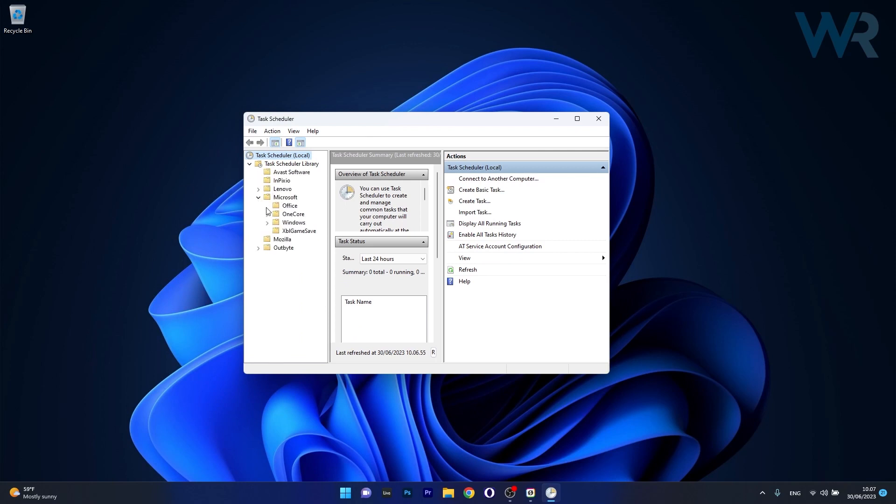
pyautogui.click(267, 222)
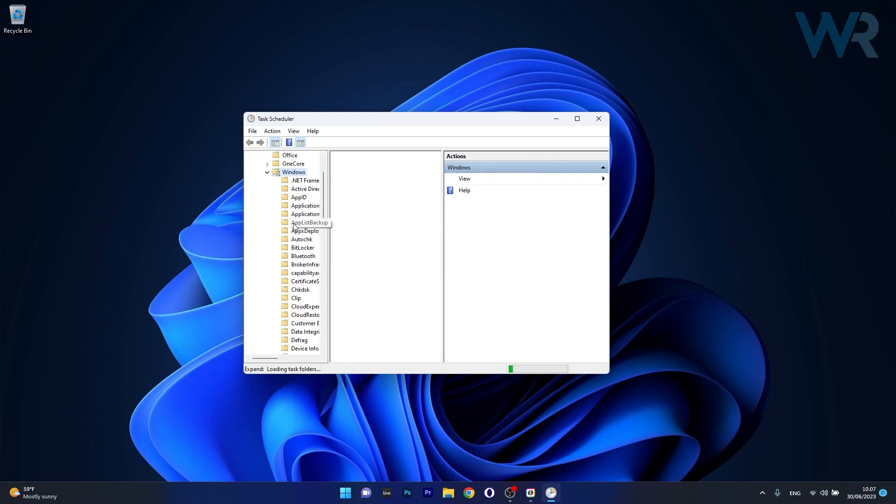
pyautogui.scroll(-3)
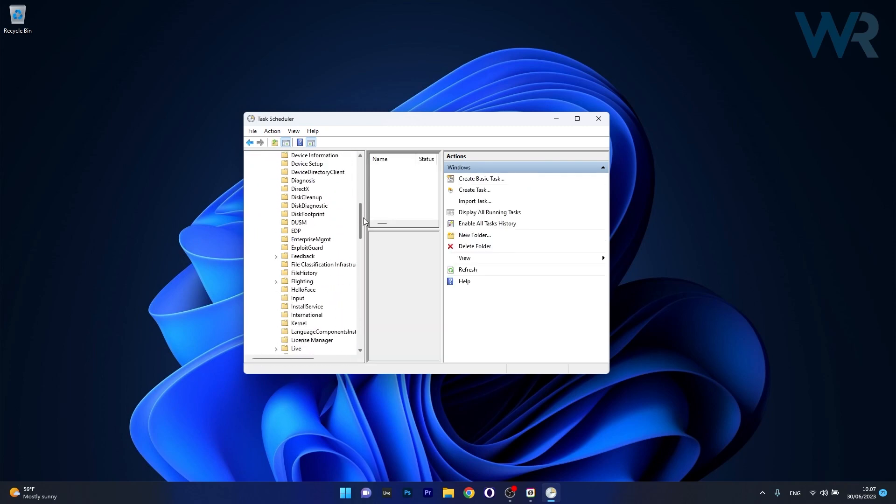
pyautogui.scroll(-3)
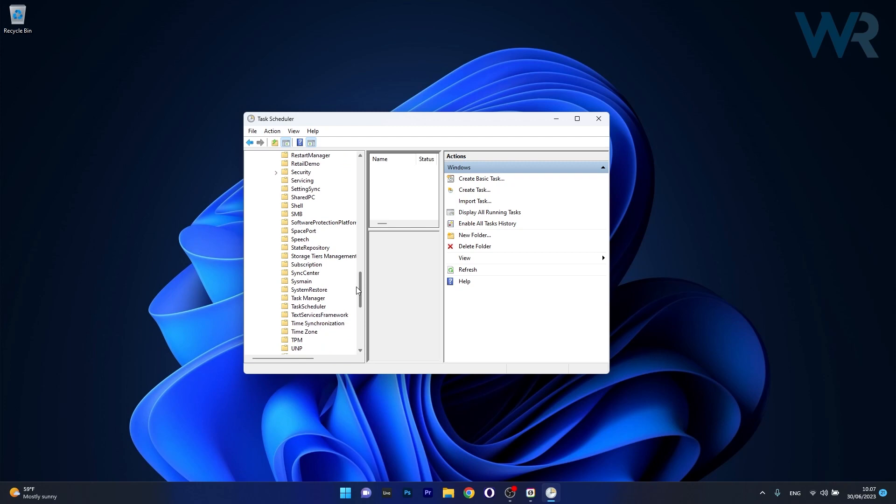
pyautogui.click(317, 290)
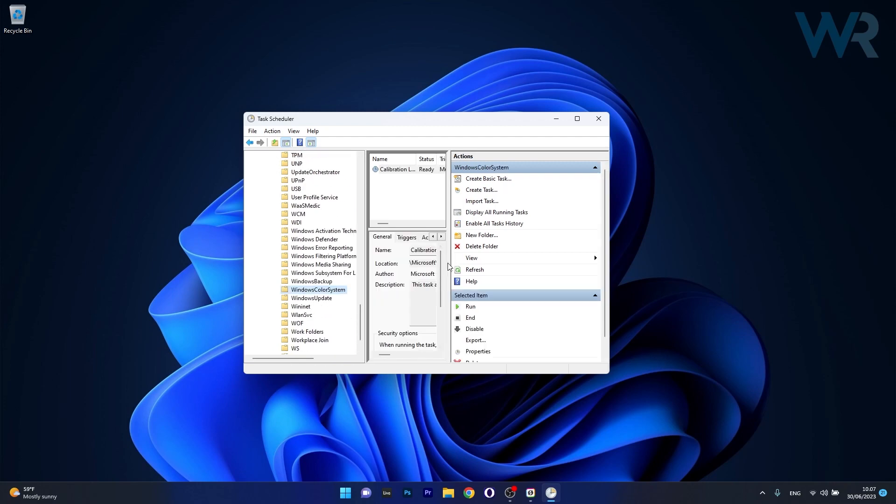
pyautogui.moveTo(448, 266)
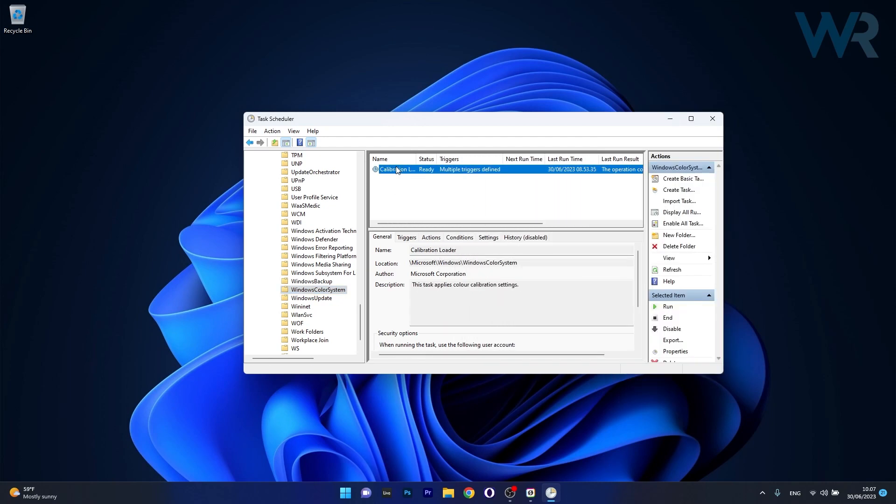
# In Calibration Loader's properties Settings, uncheck "Allow task to be run on demand"
pyautogui.doubleClick(396, 169)
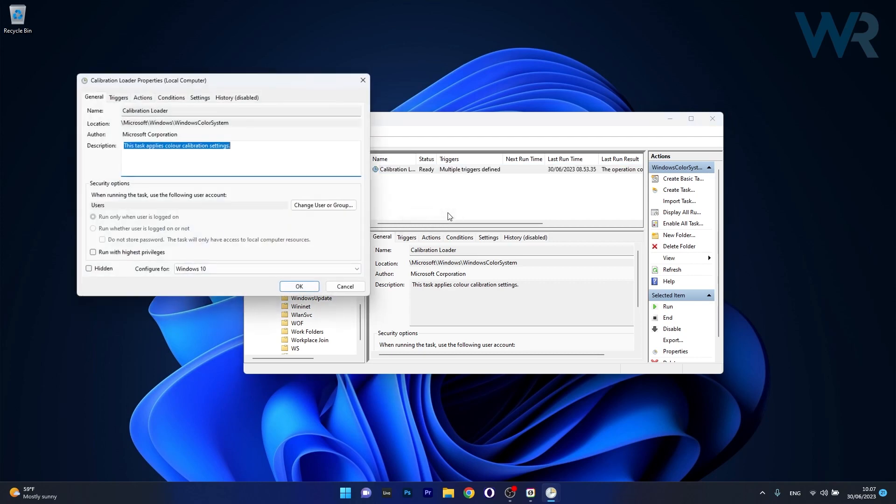
pyautogui.click(366, 128)
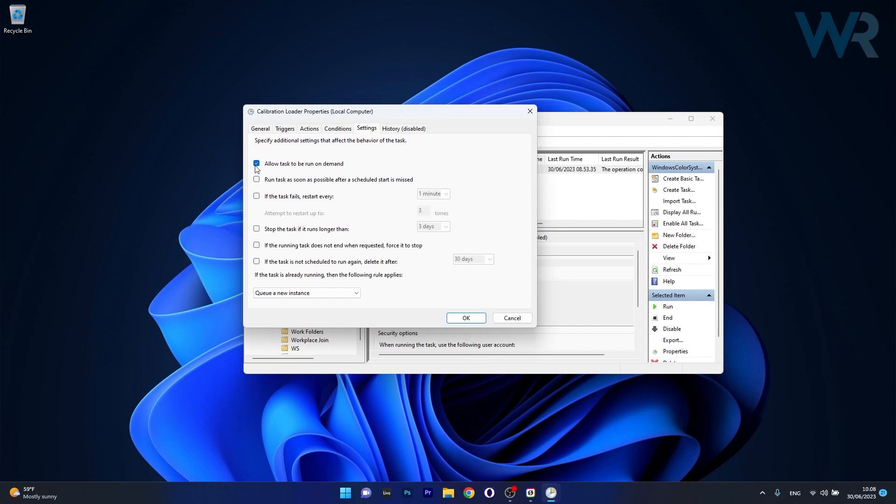
pyautogui.click(256, 163)
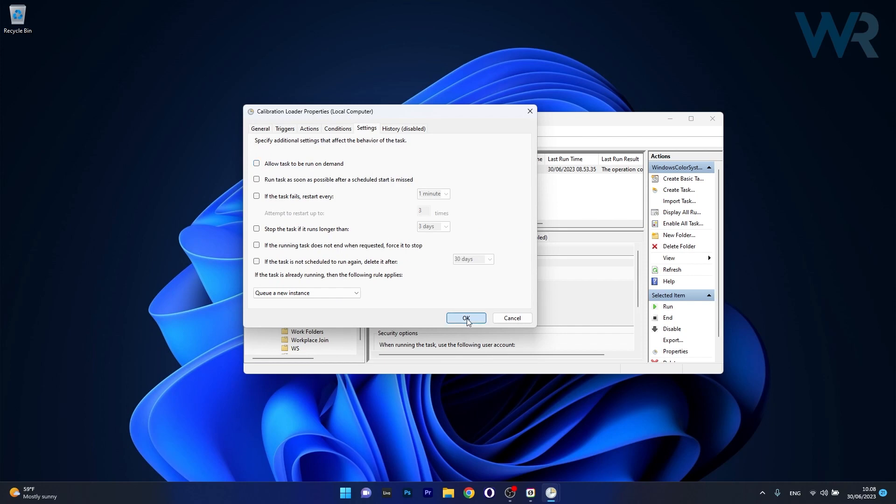
# Confirm the settings with OK, disable the Calibration Loader task, and close Task Scheduler
pyautogui.click(465, 318)
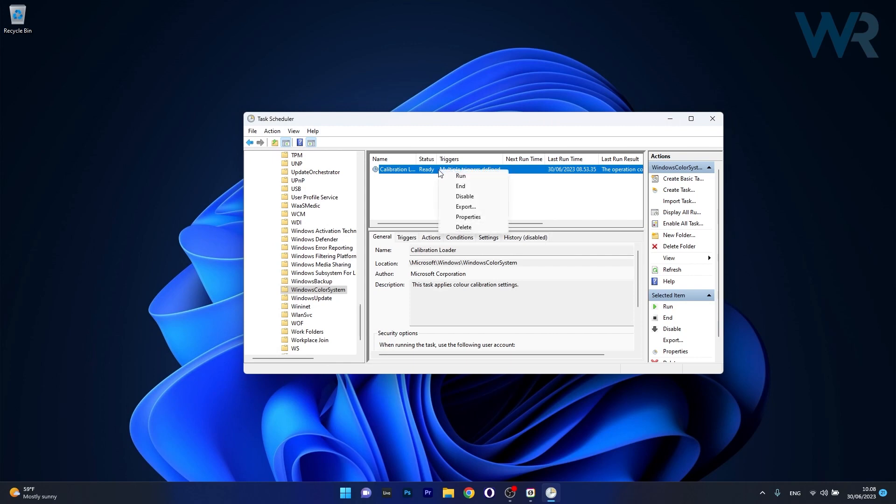
pyautogui.moveTo(479, 200)
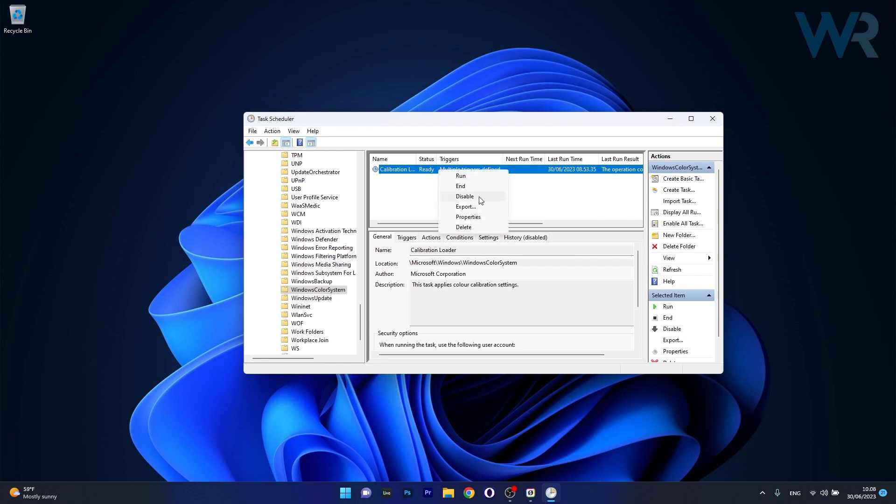
pyautogui.click(465, 196)
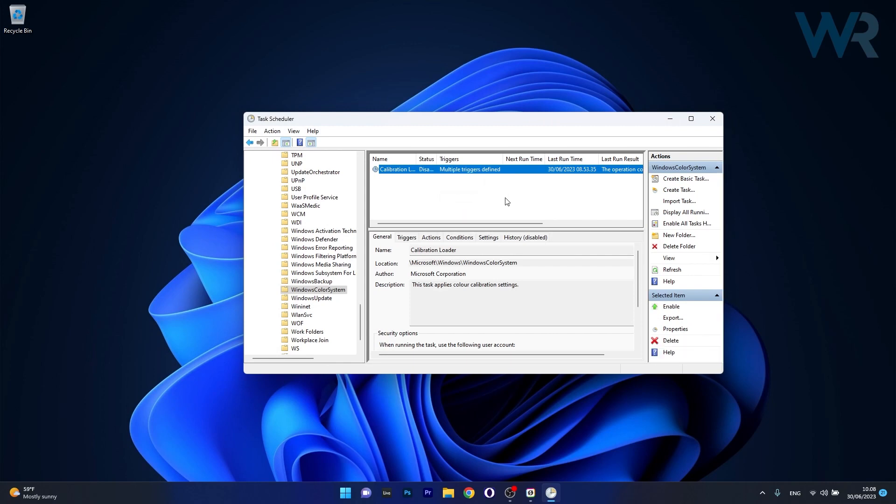
pyautogui.moveTo(674, 131)
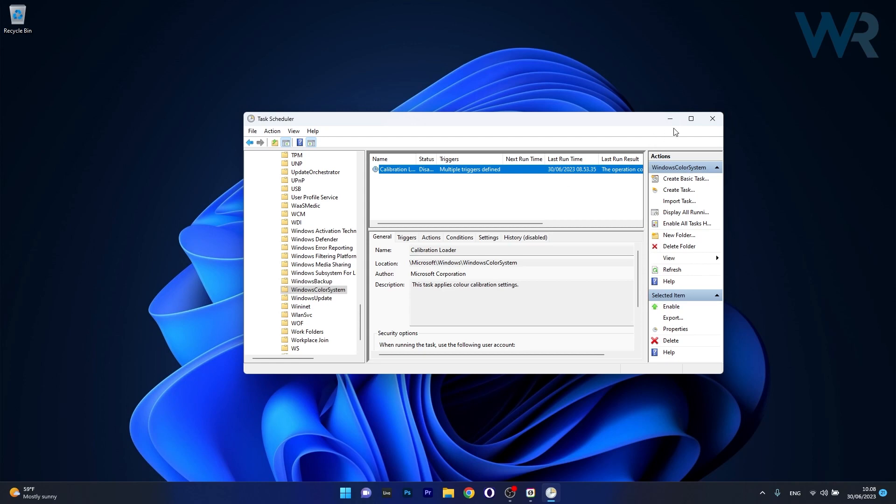
pyautogui.click(711, 119)
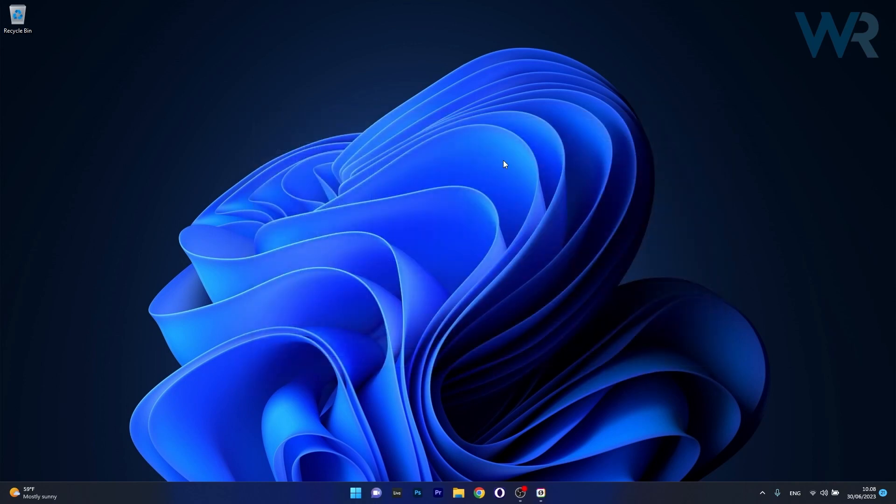